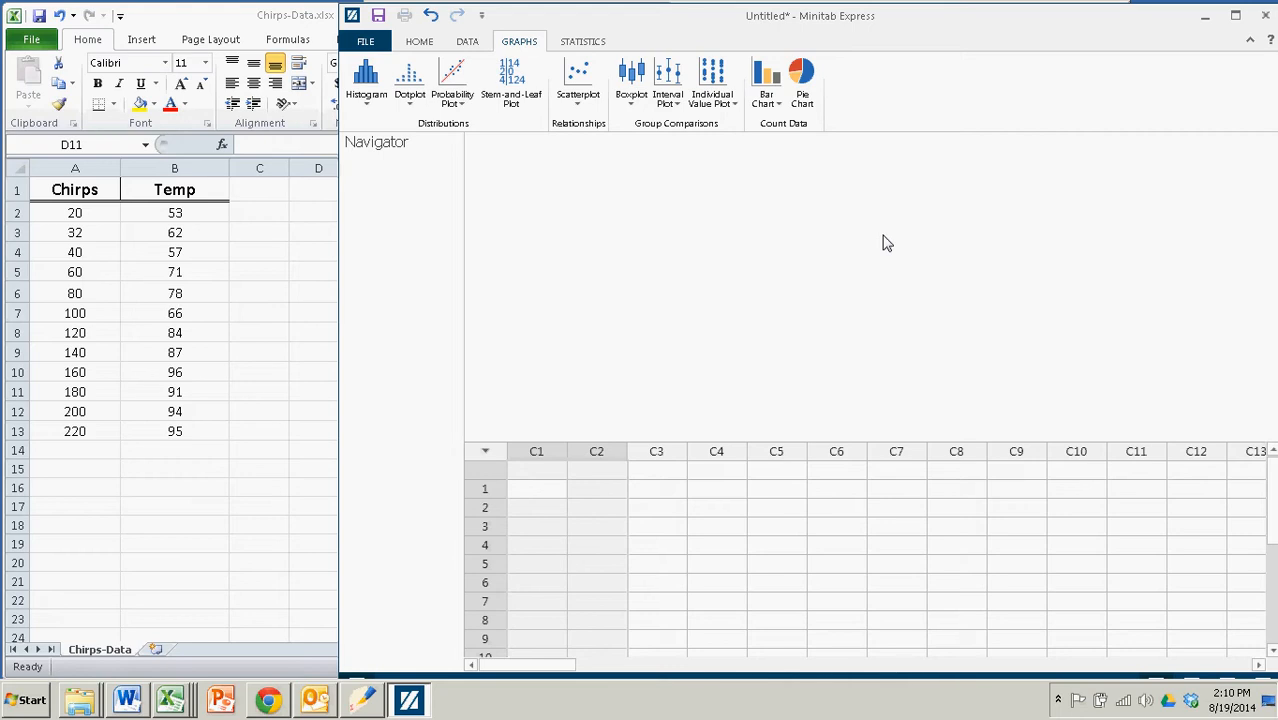
mouse_move(266, 250)
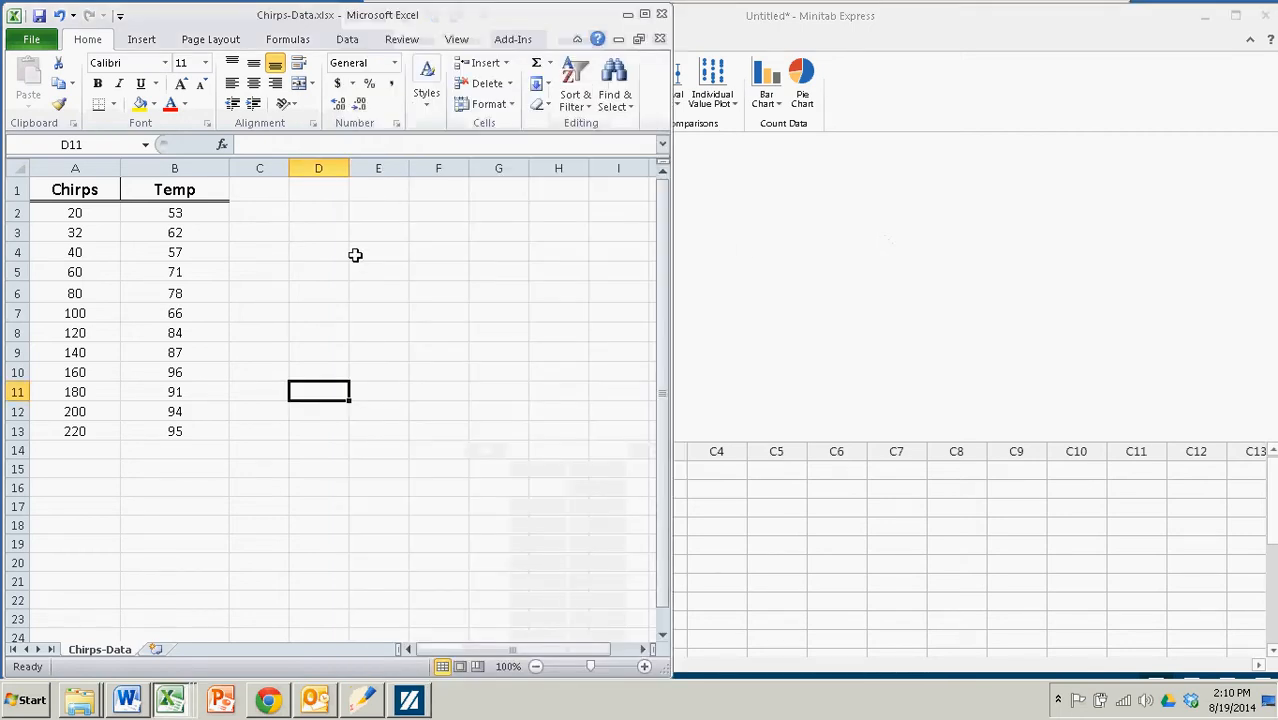
mouse_move(360, 254)
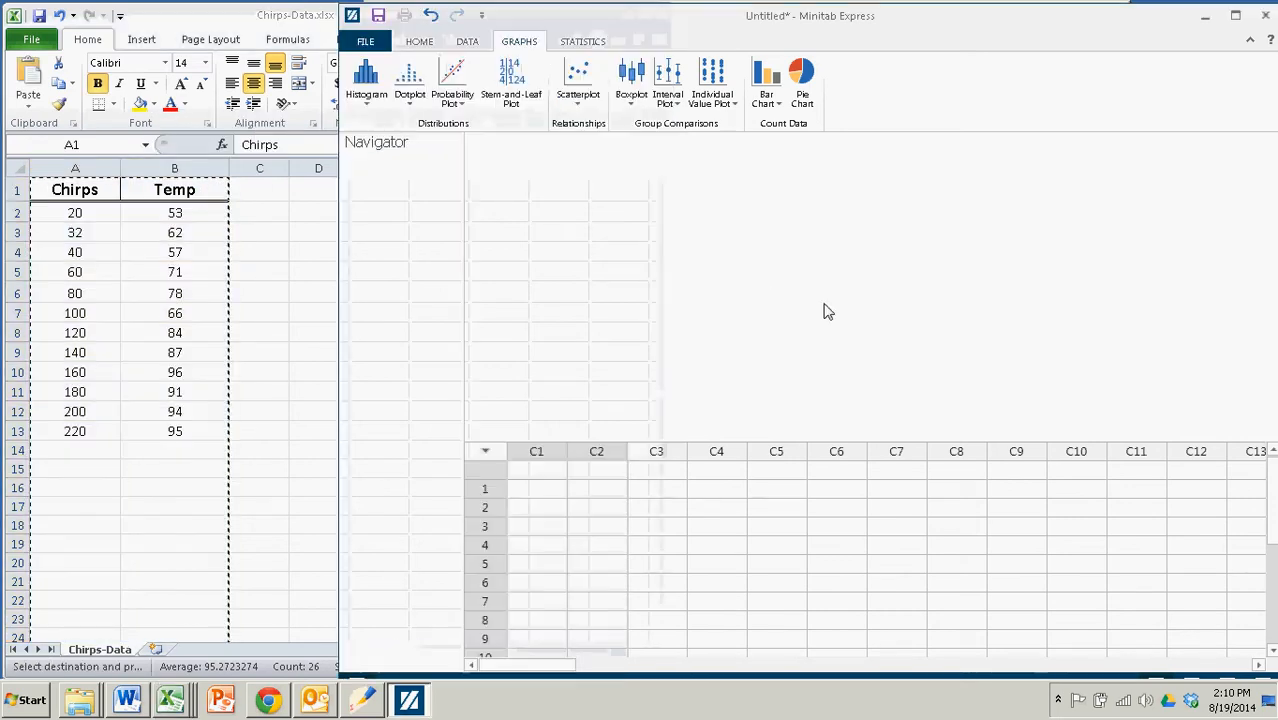
- Paste the copied Excel Chirps and Temp data into worksheet columns C1 and C2
left_click(536, 451)
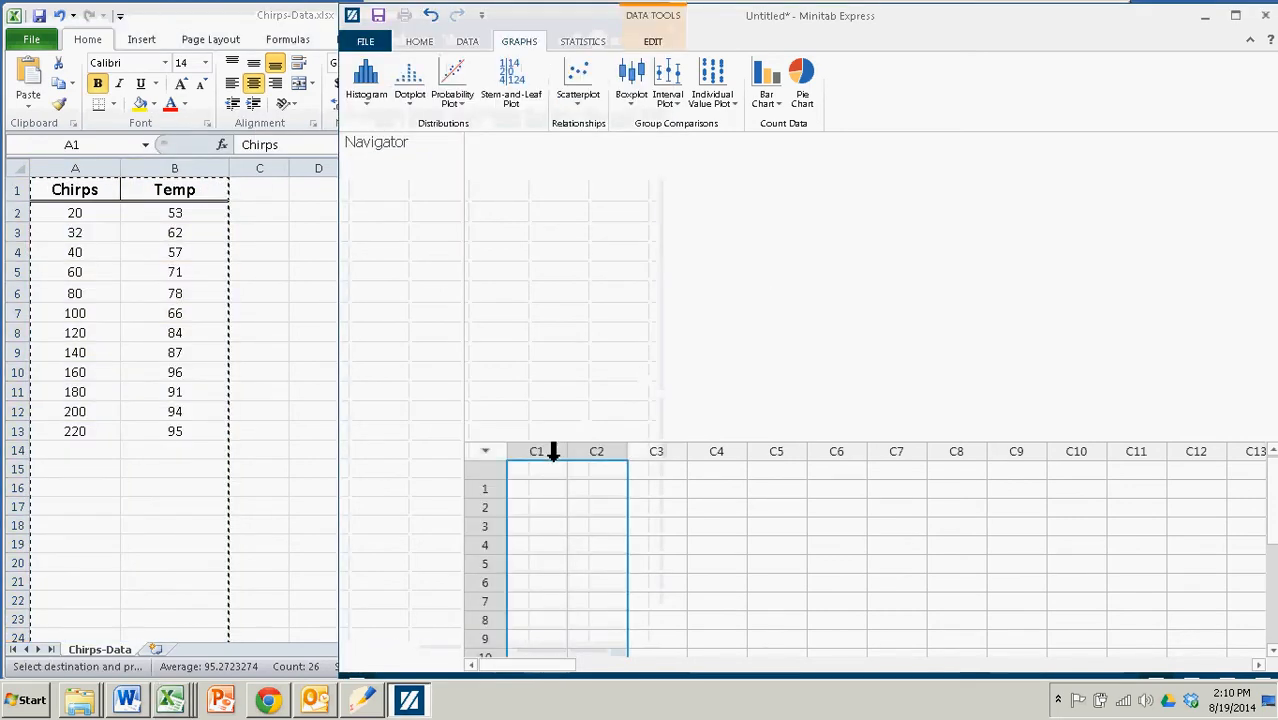
right_click(535, 451)
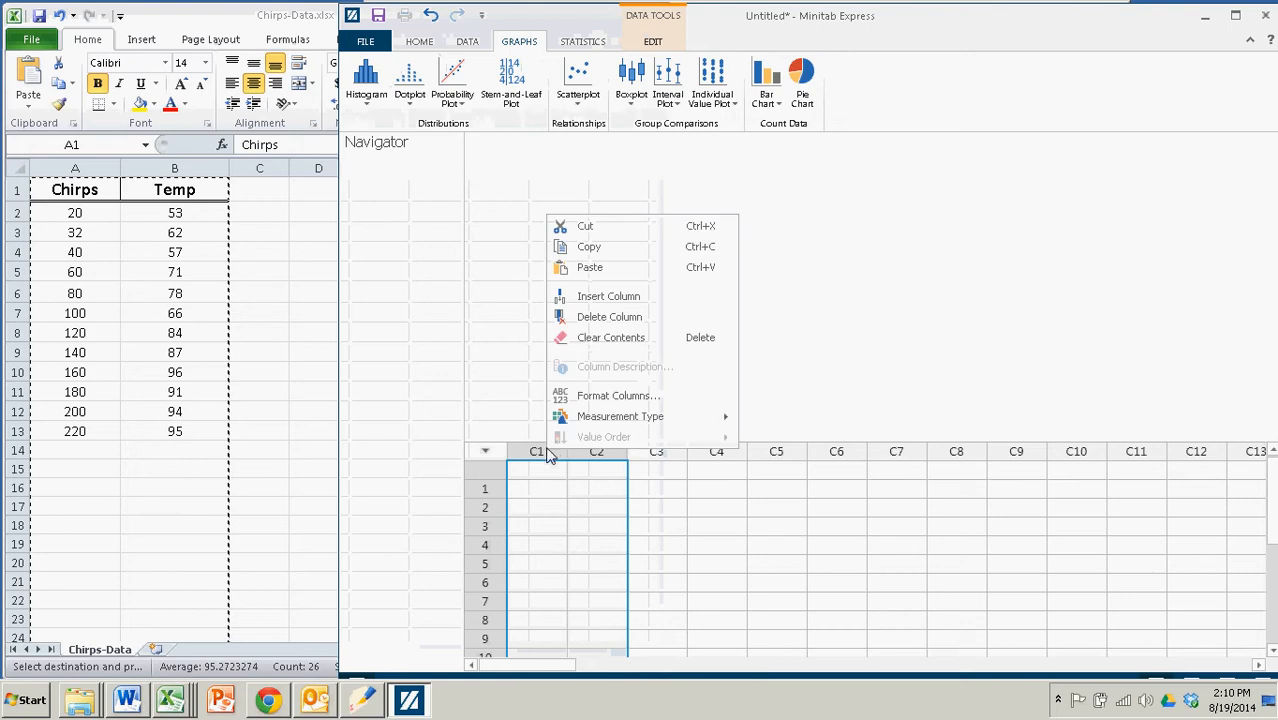
mouse_move(592, 267)
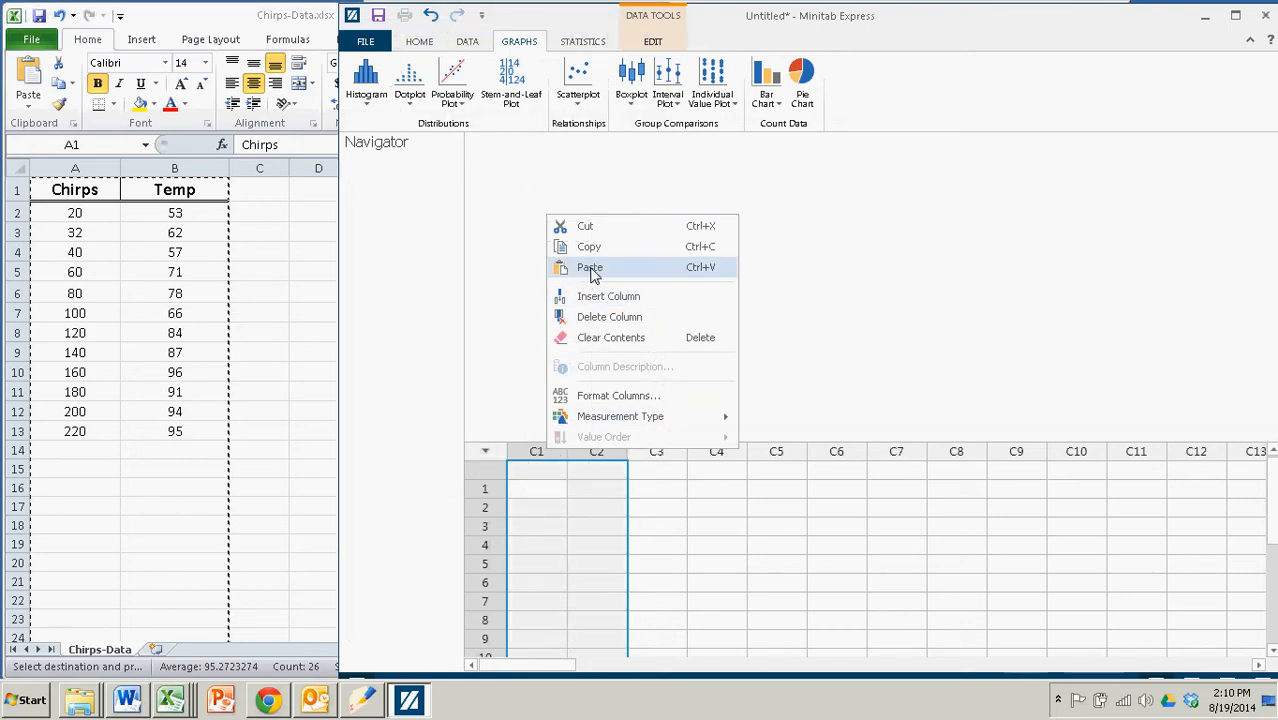
left_click(588, 267)
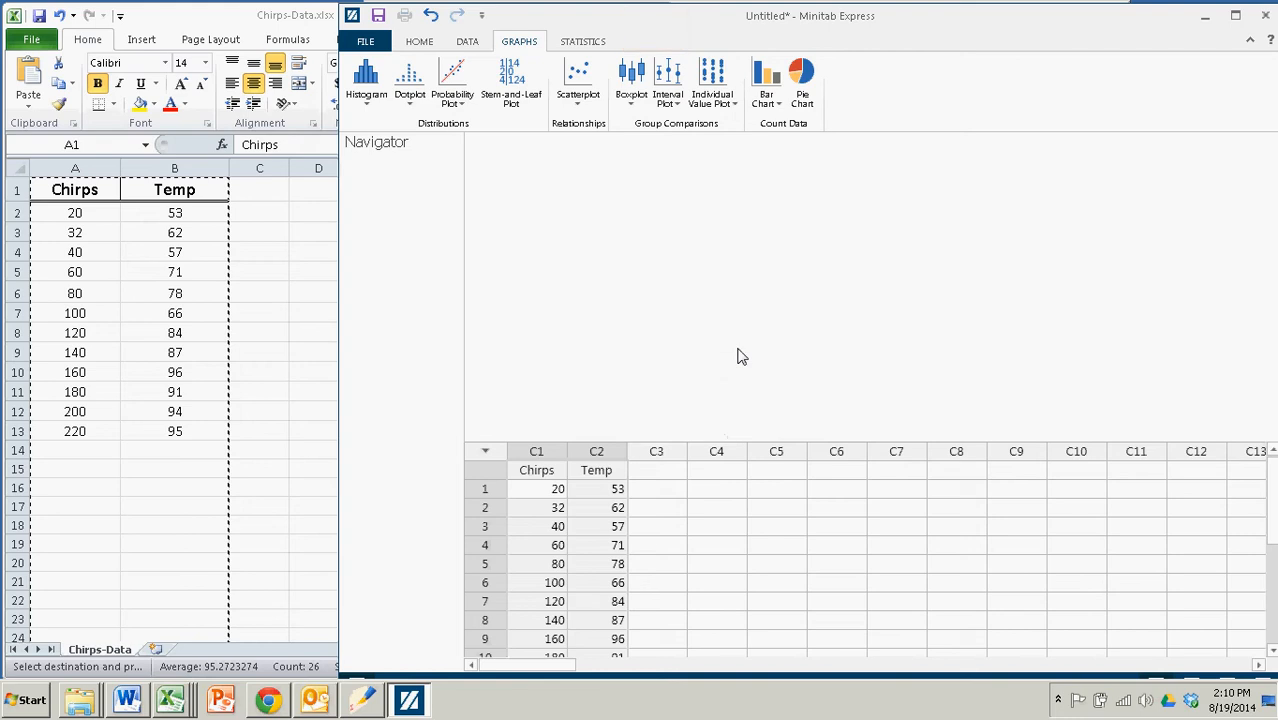
mouse_move(726, 354)
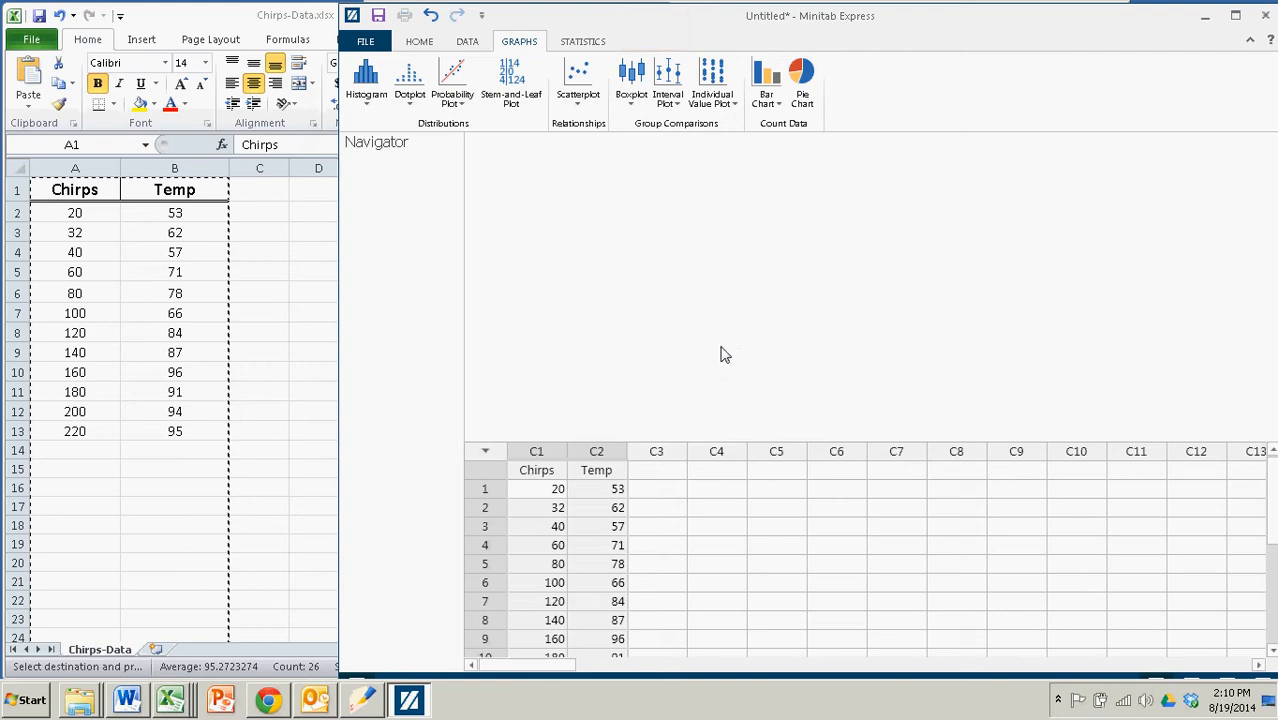
mouse_move(578, 80)
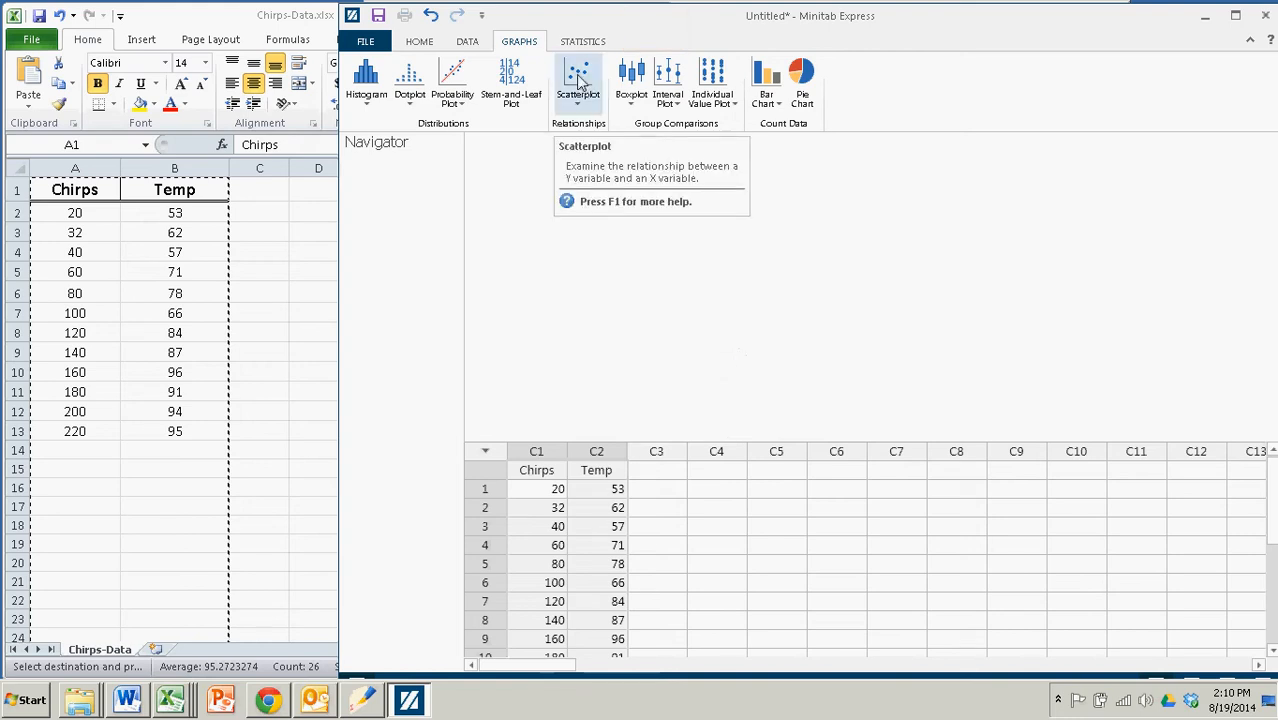
- Set up a simple scatterplot with Temp (C2) on X and Chirps (C1) on Y
left_click(579, 82)
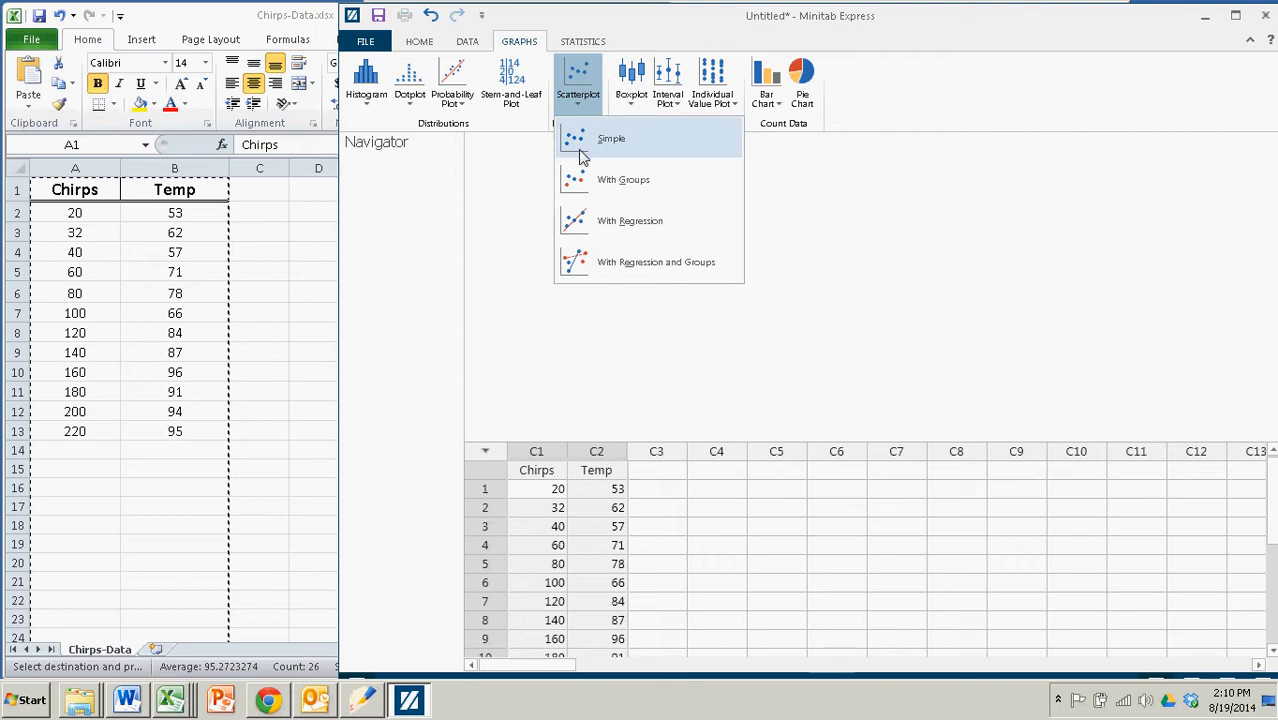
left_click(611, 138)
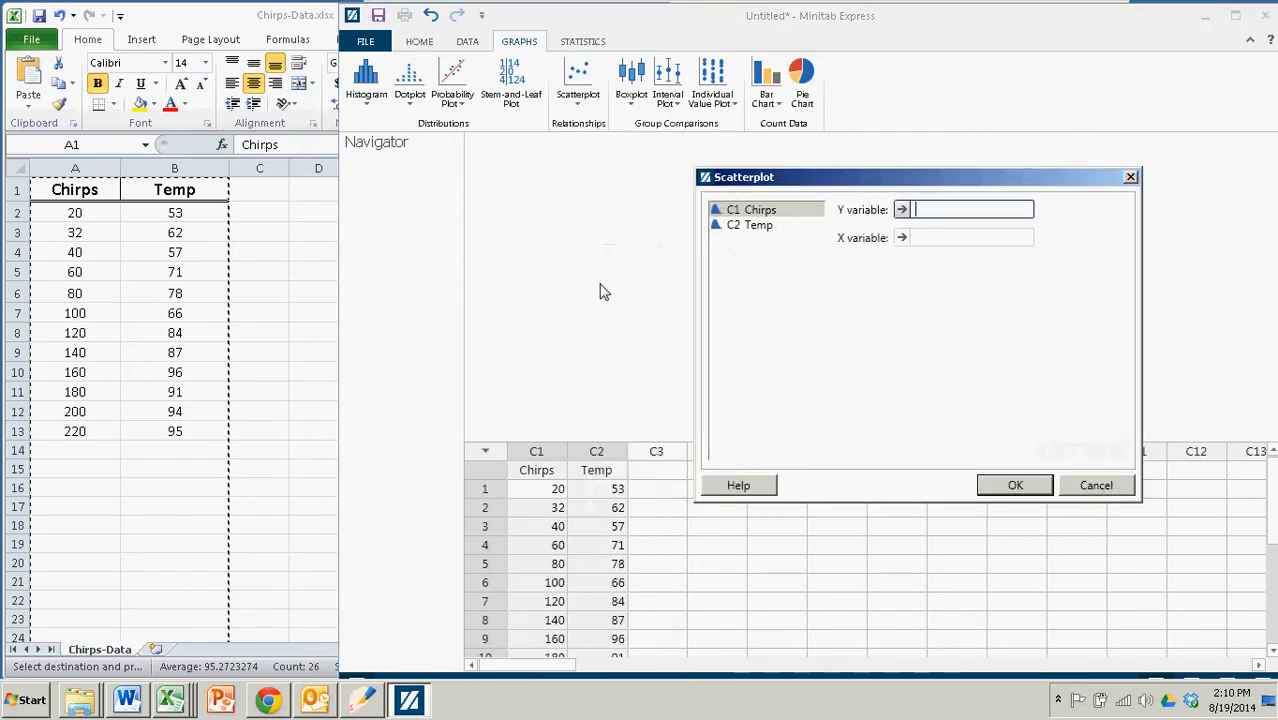
left_click(750, 224)
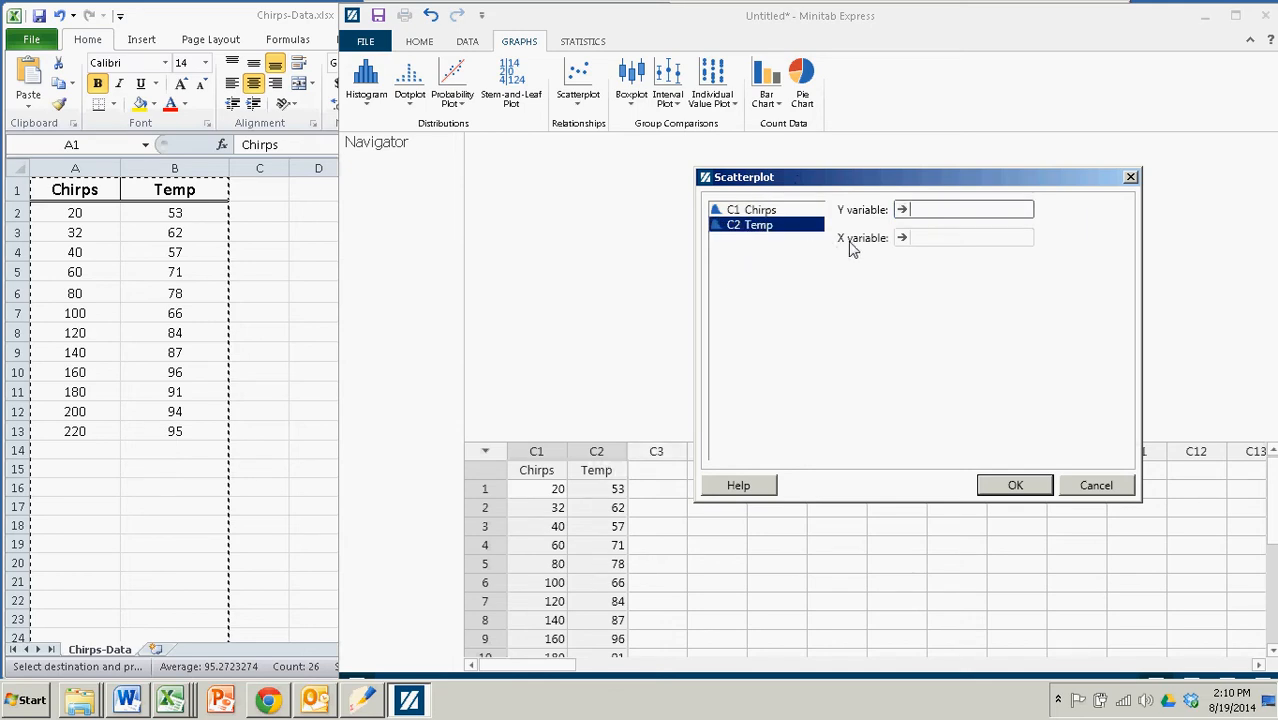
left_click(901, 237)
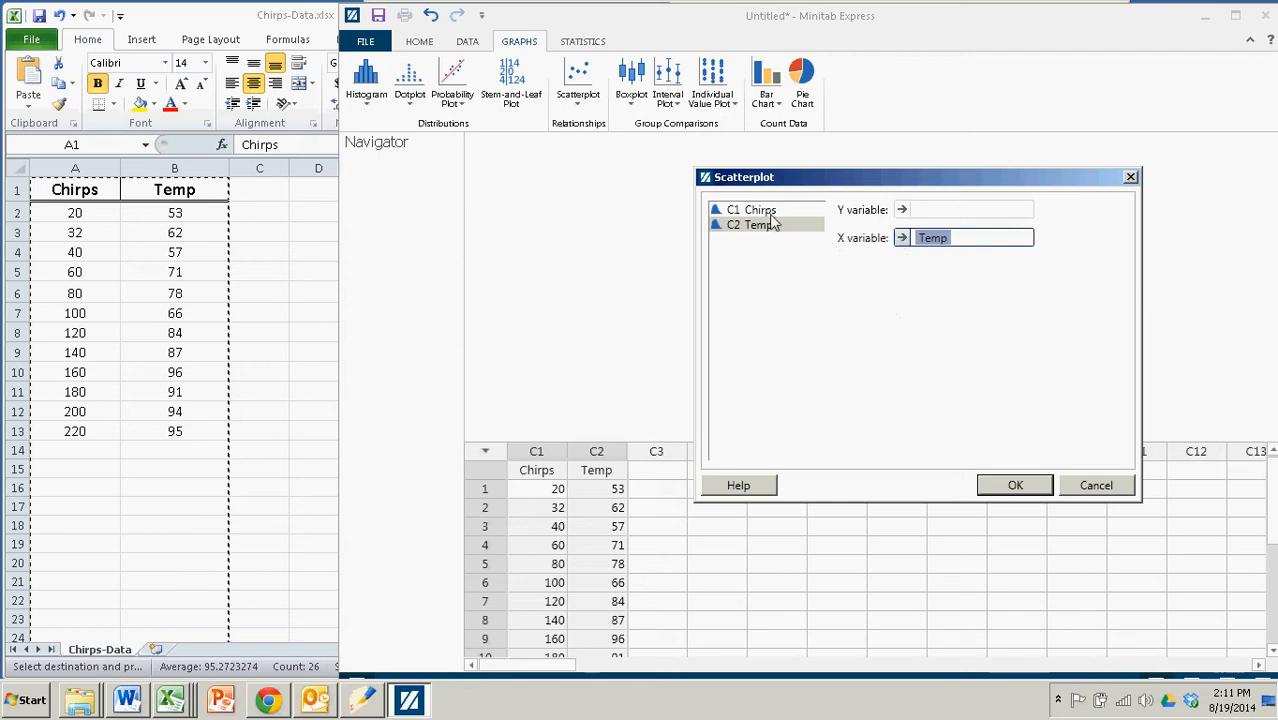
left_click(755, 209)
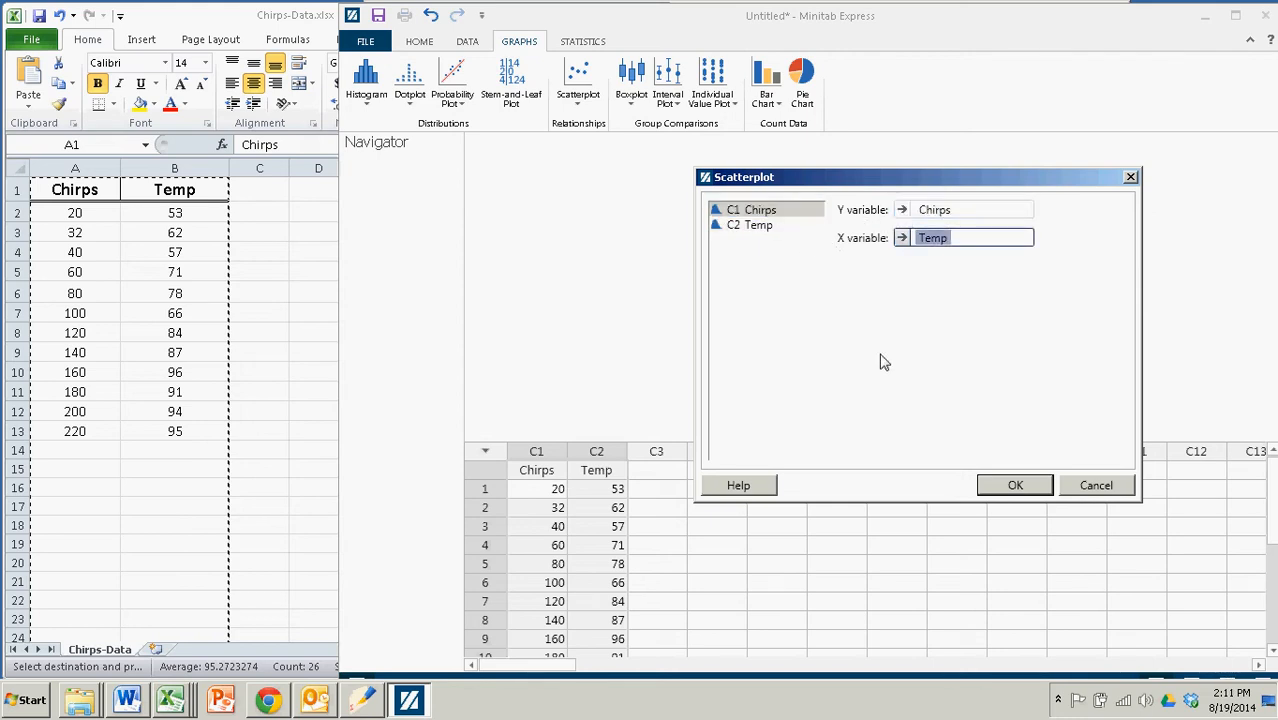
mouse_move(1014, 485)
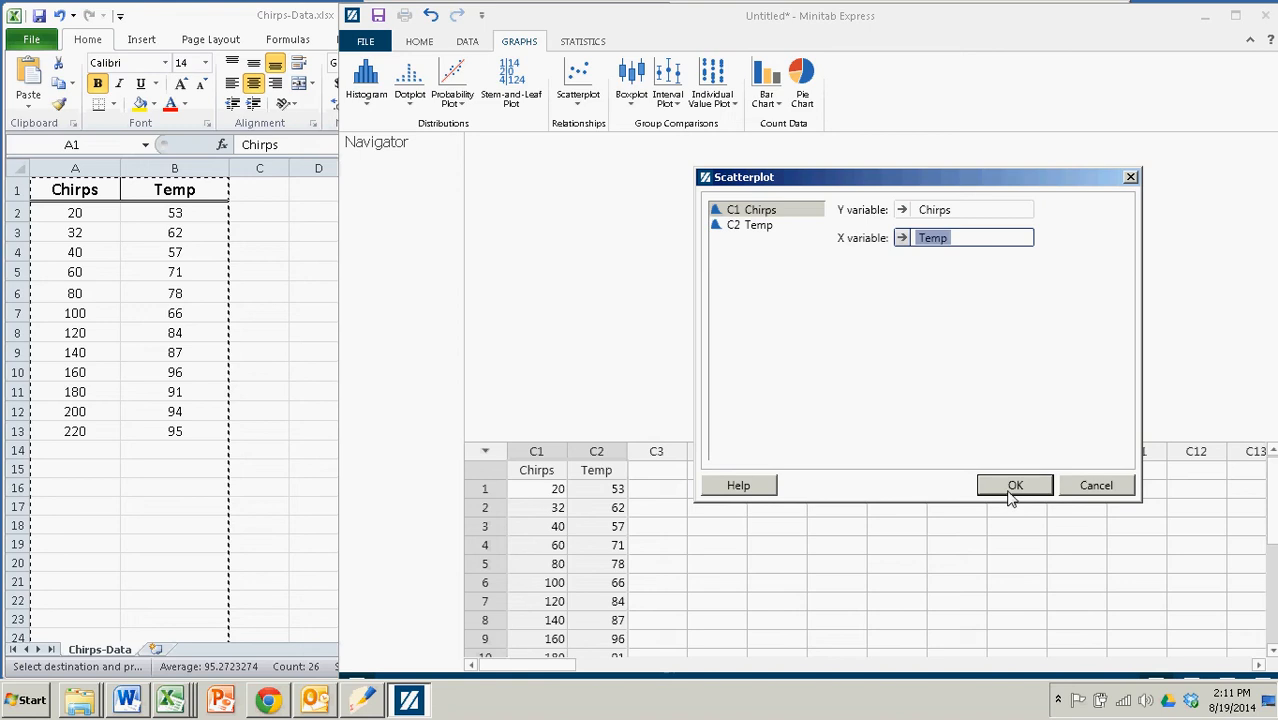
- Generate the Chirps versus Temp scatterplot and view the resulting graph
left_click(1015, 485)
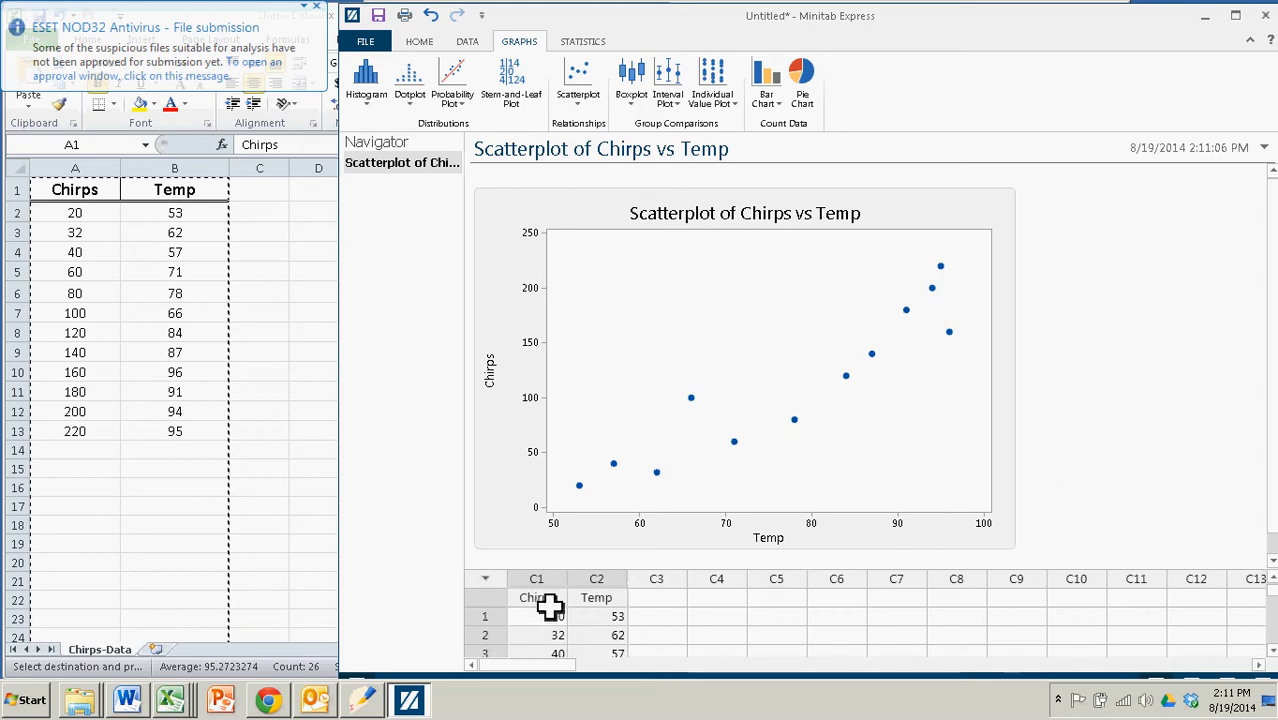
left_click(596, 598)
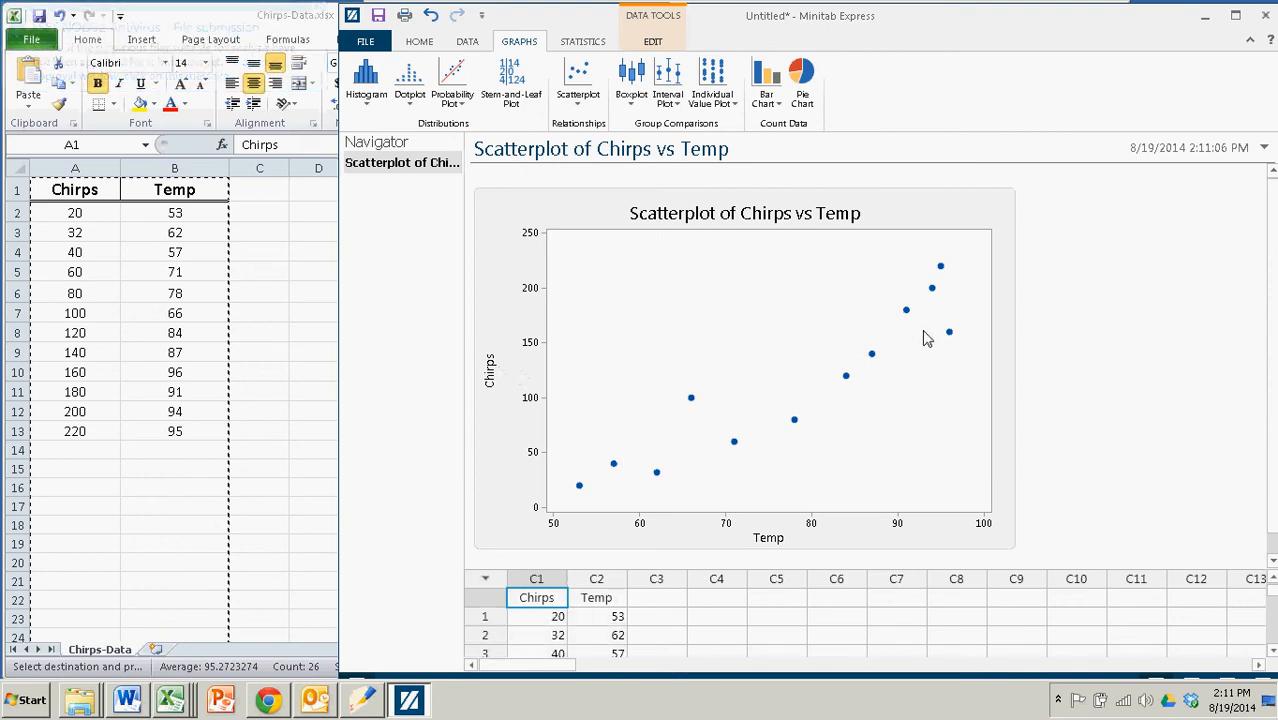
mouse_move(936, 331)
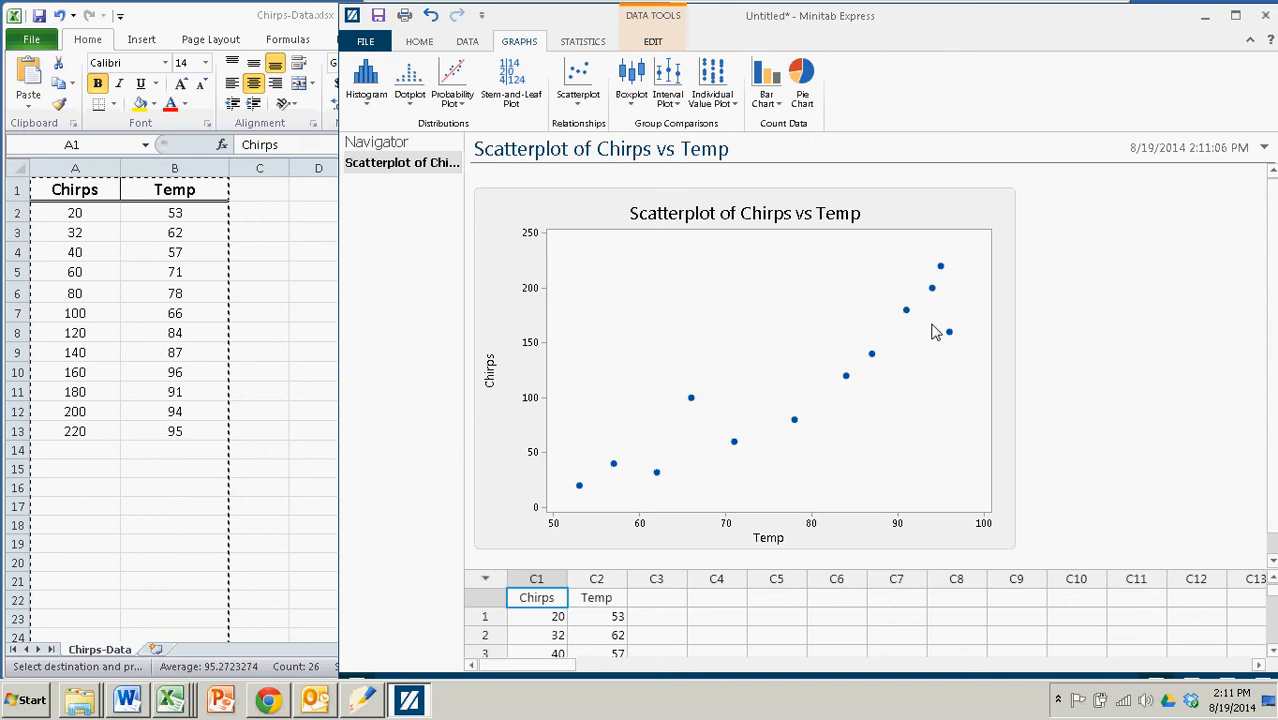
mouse_move(997, 564)
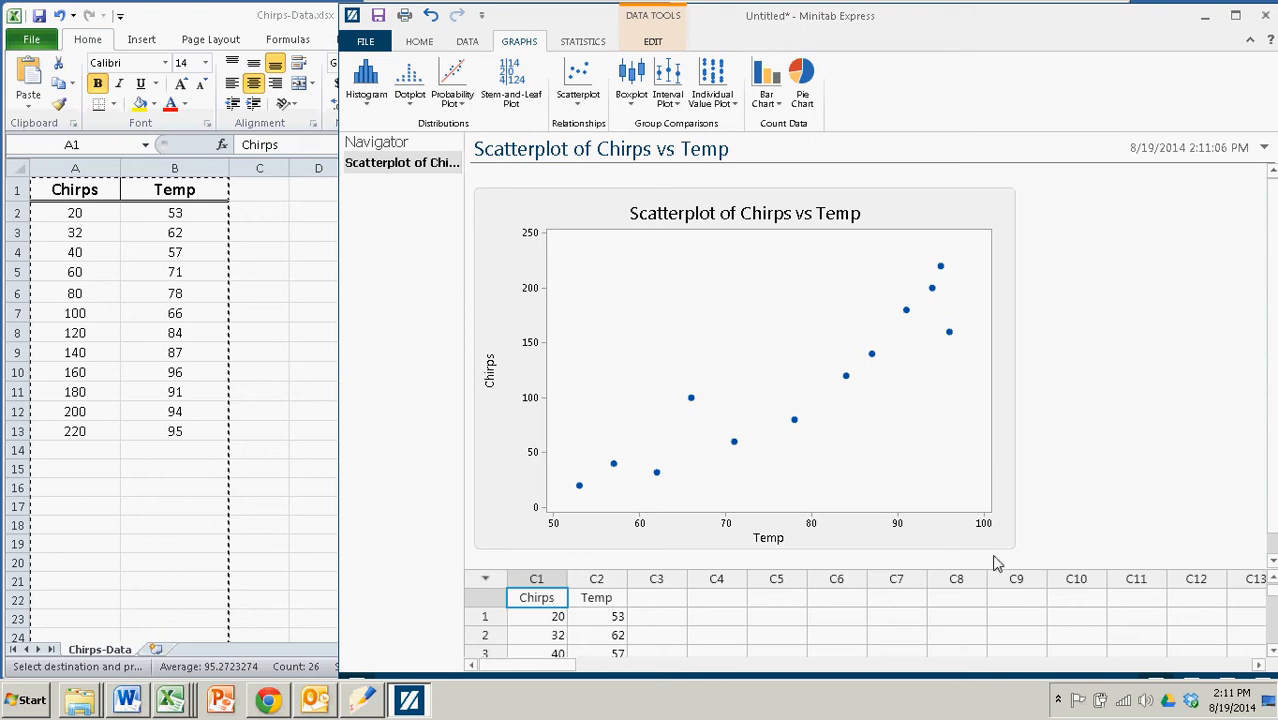
mouse_move(1059, 699)
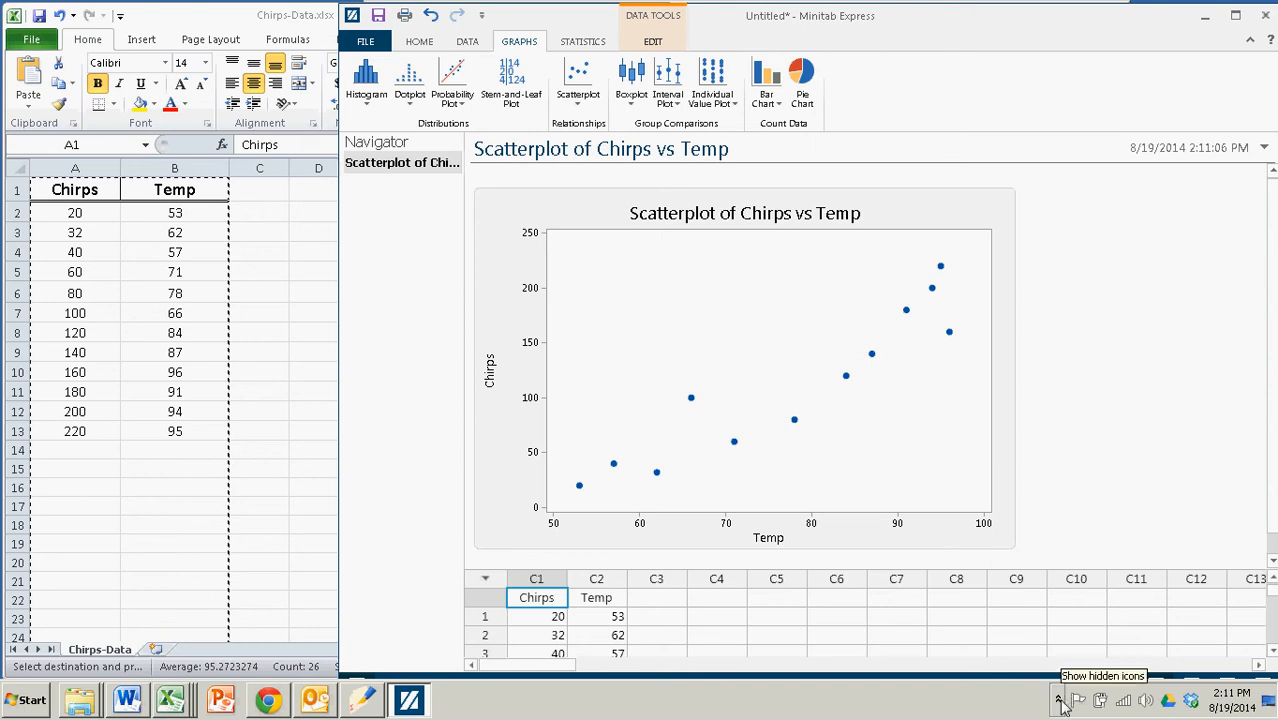